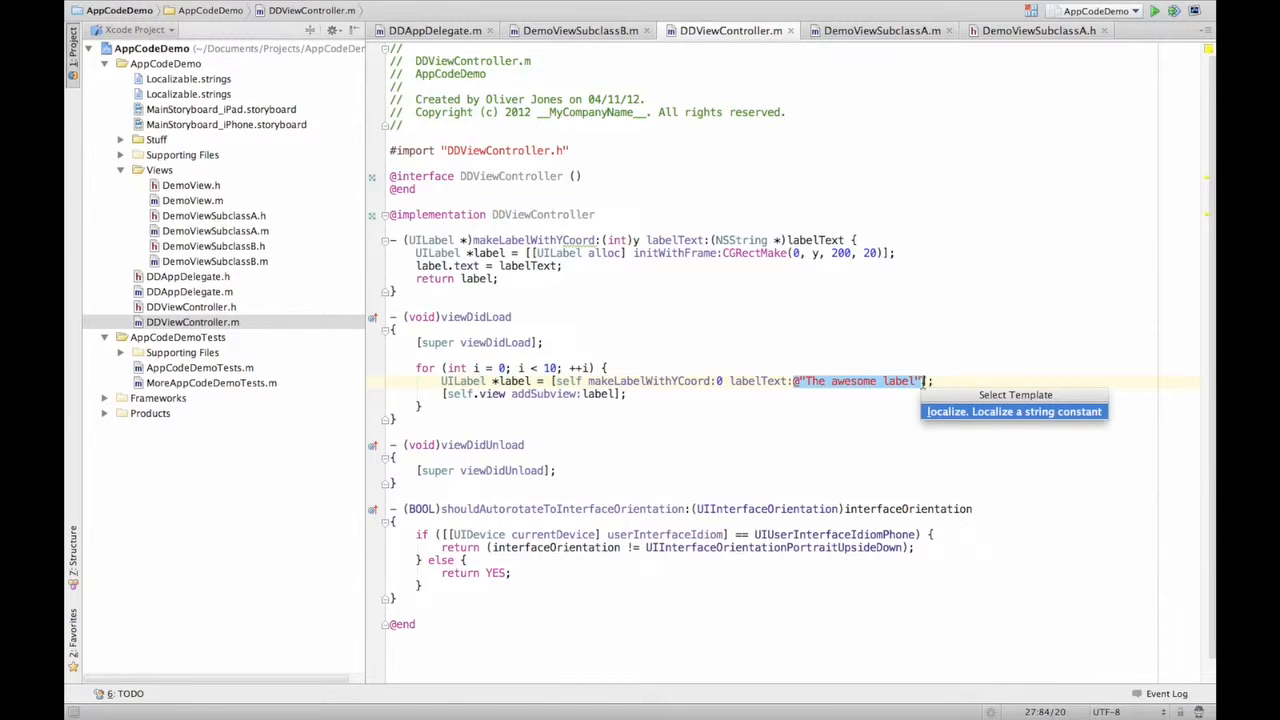
Wrap "The awesome label" in NSLocalizedString with the comment blah via the localize template
{"action": "left_click", "coordinate": [1012, 412]}
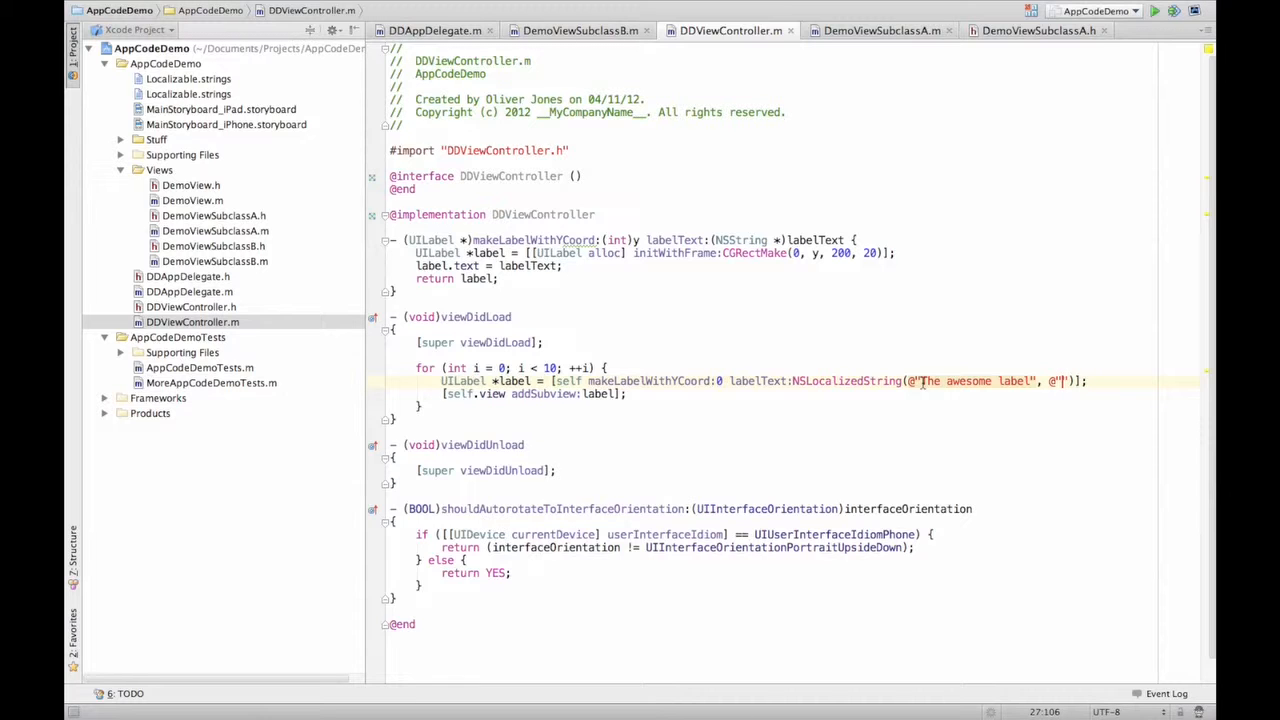
{"action": "type", "text": "blah"}
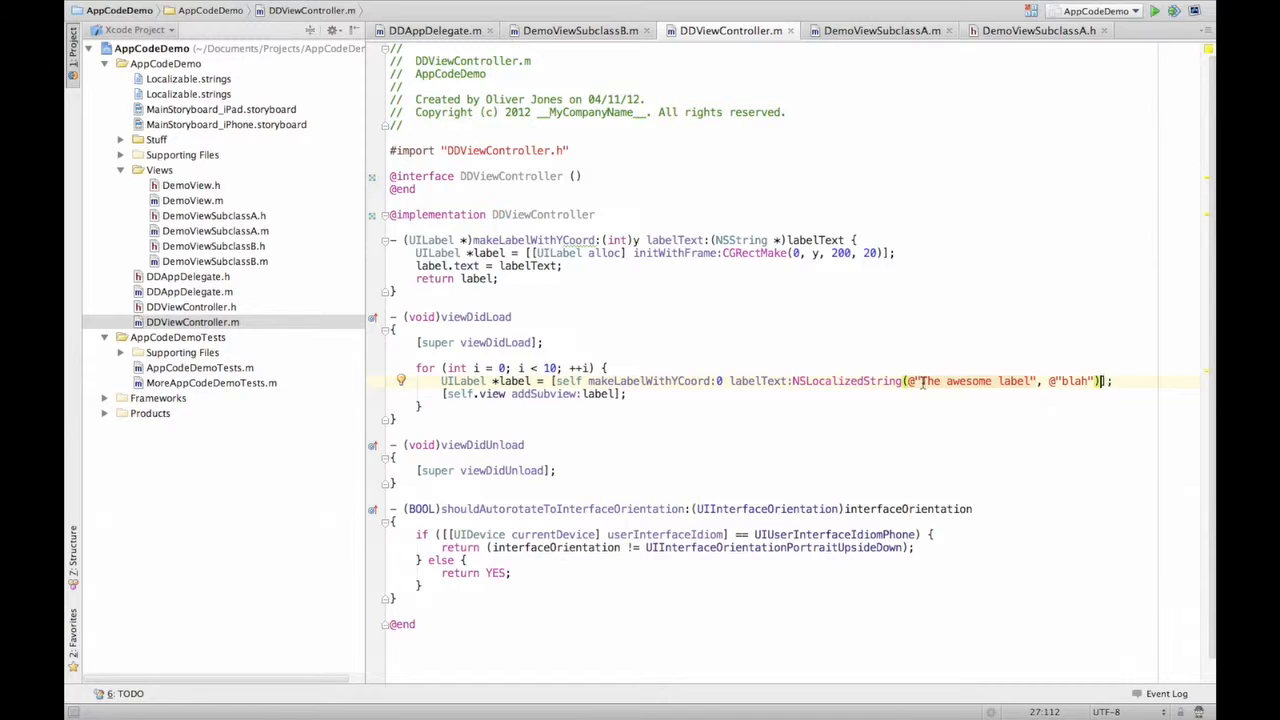
Add NSArray *array = [NSArray array]; below [super viewDidLoad], then begin an each line
{"action": "left_click", "coordinate": [392, 356]}
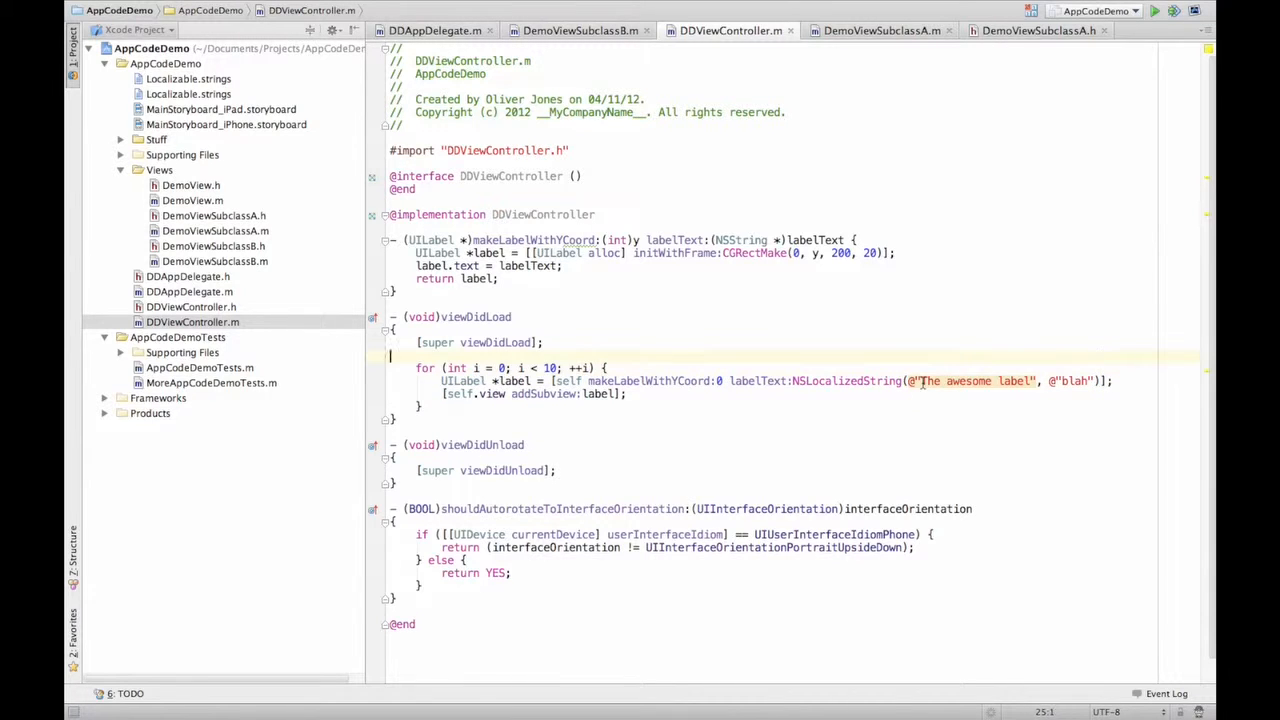
{"action": "key", "text": "Return"}
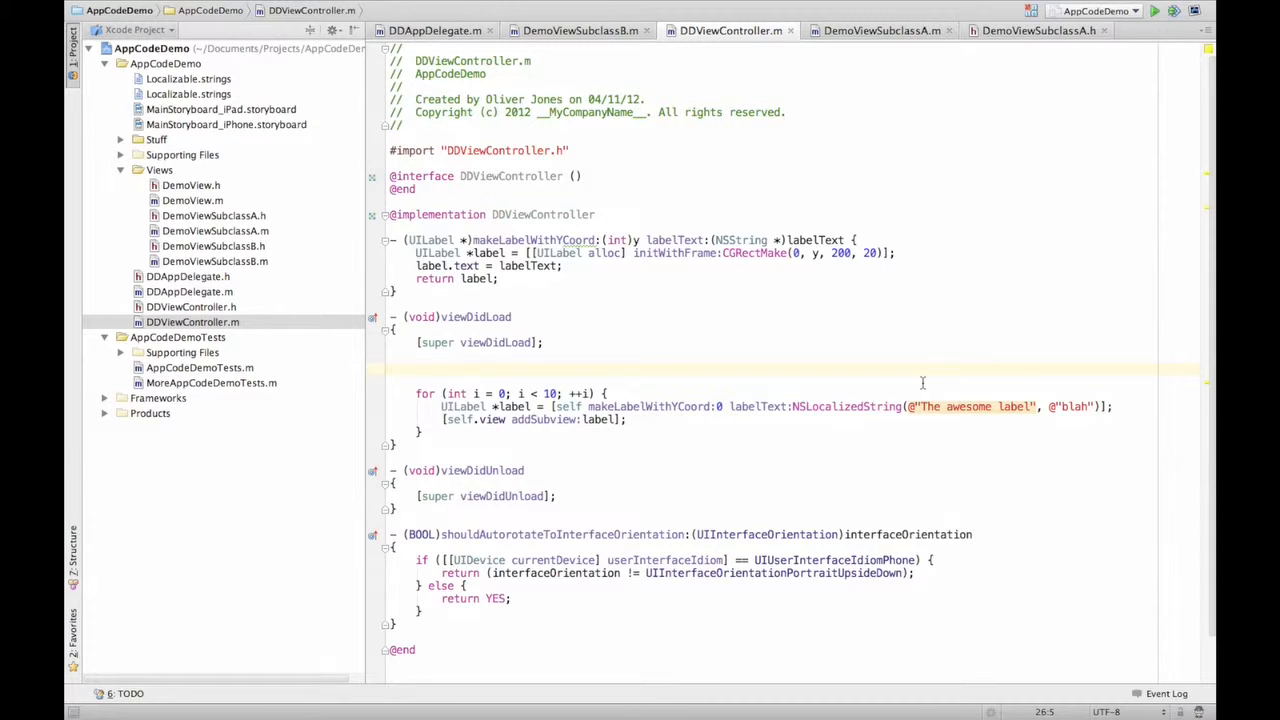
{"action": "type", "text": "NS"}
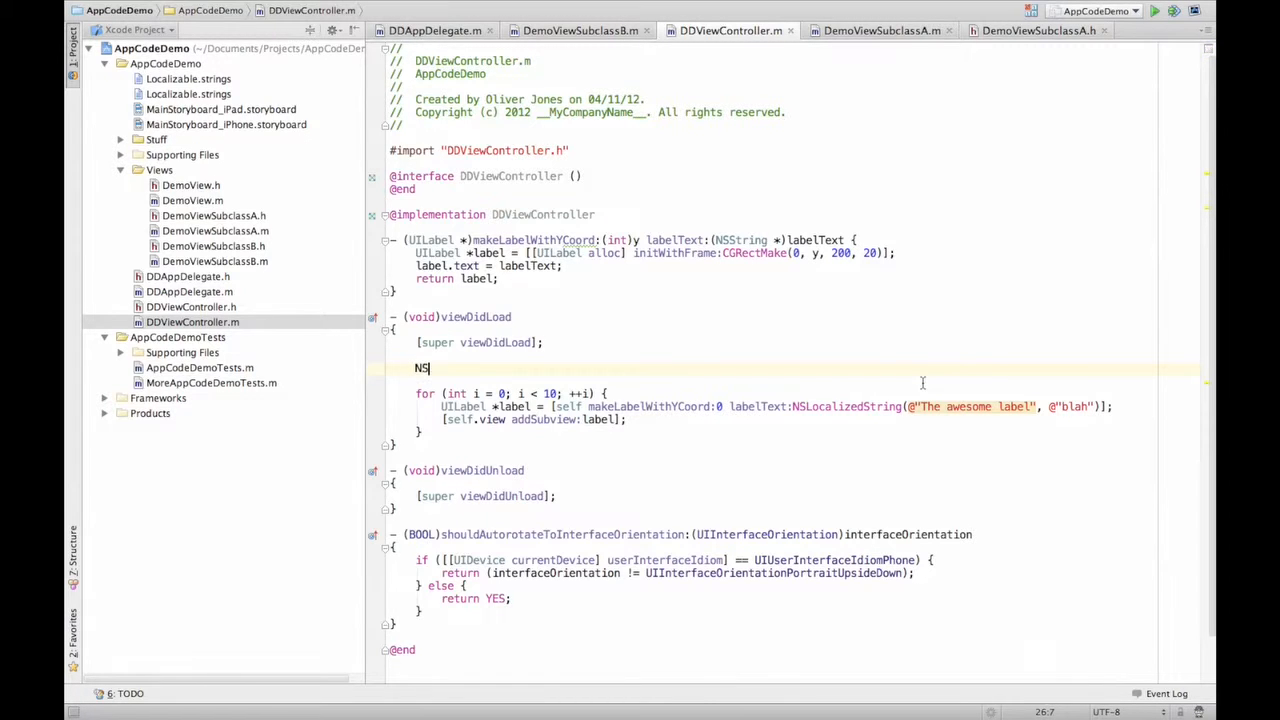
{"action": "type", "text": "Array *"}
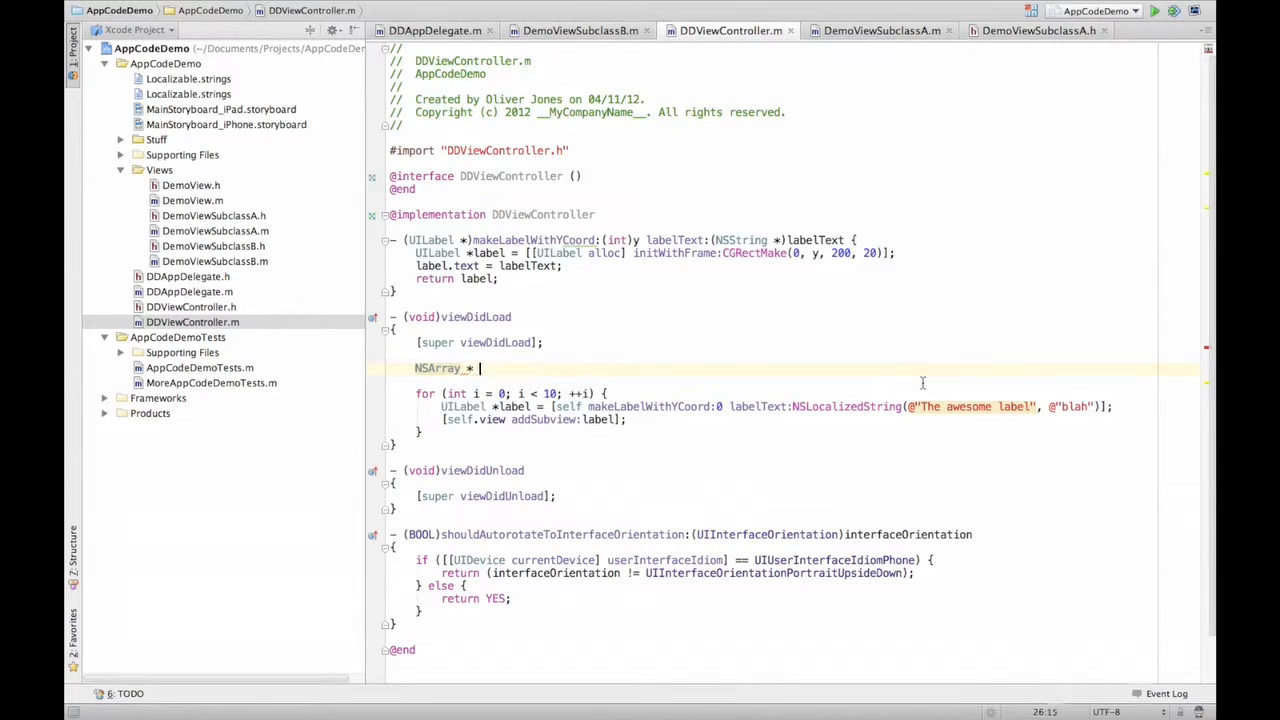
{"action": "type", "text": "array ="}
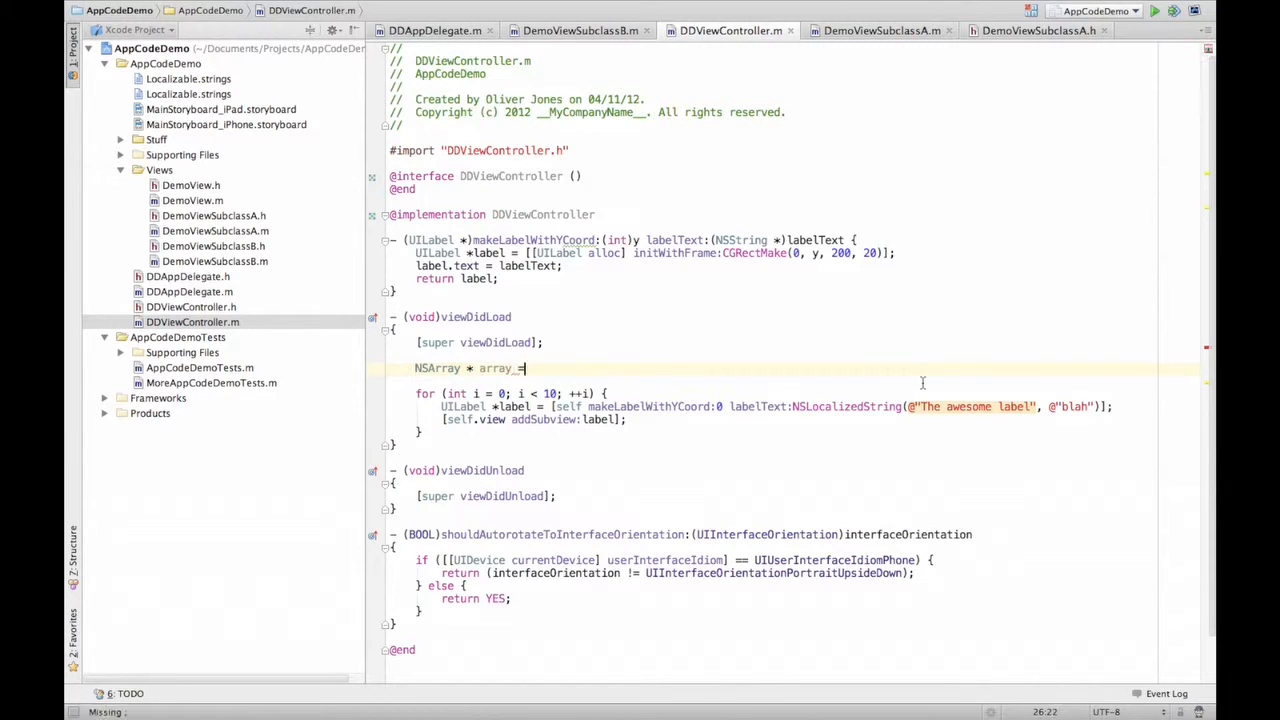
{"action": "type", "text": "[NSArray"}
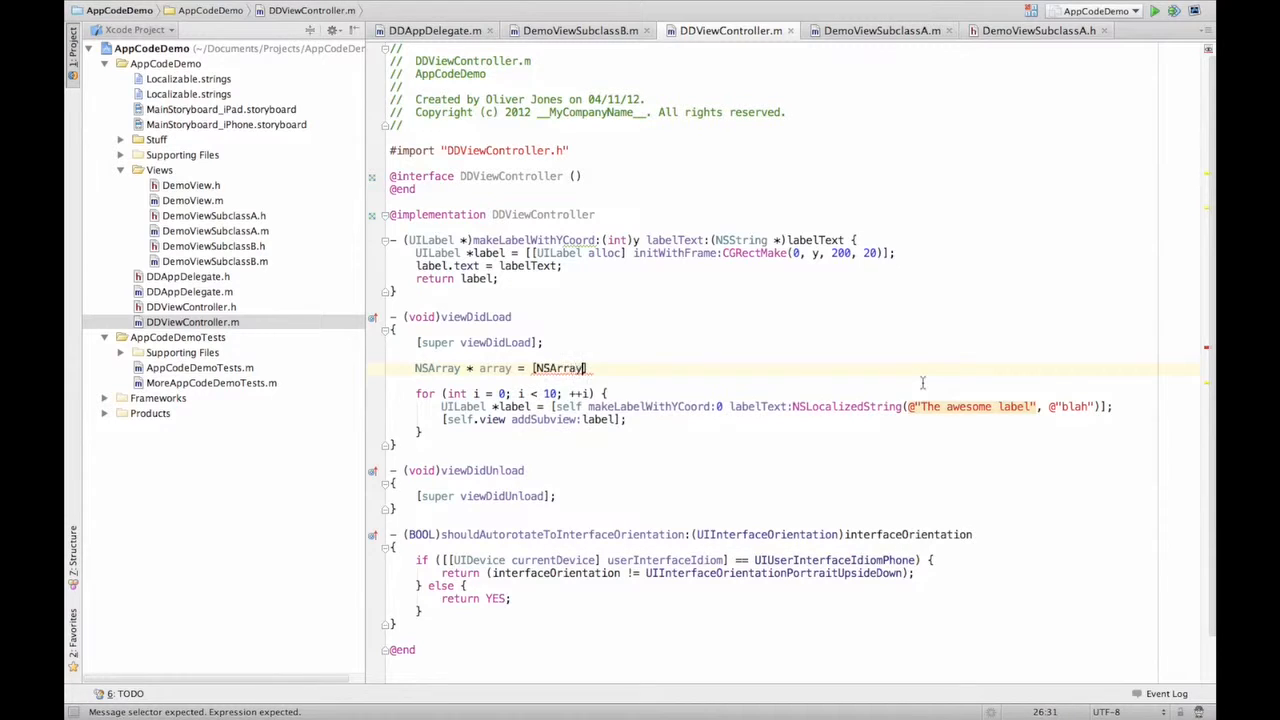
{"action": "type", "text": "array]"}
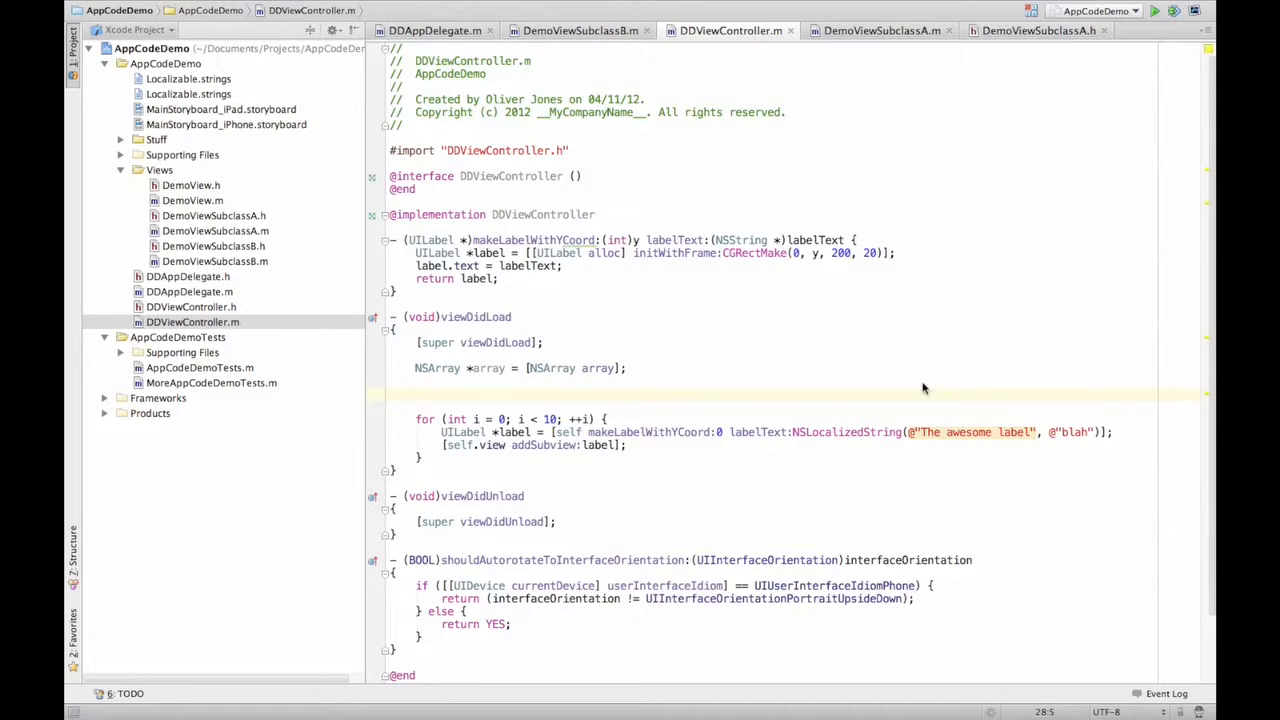
{"action": "type", "text": "each"}
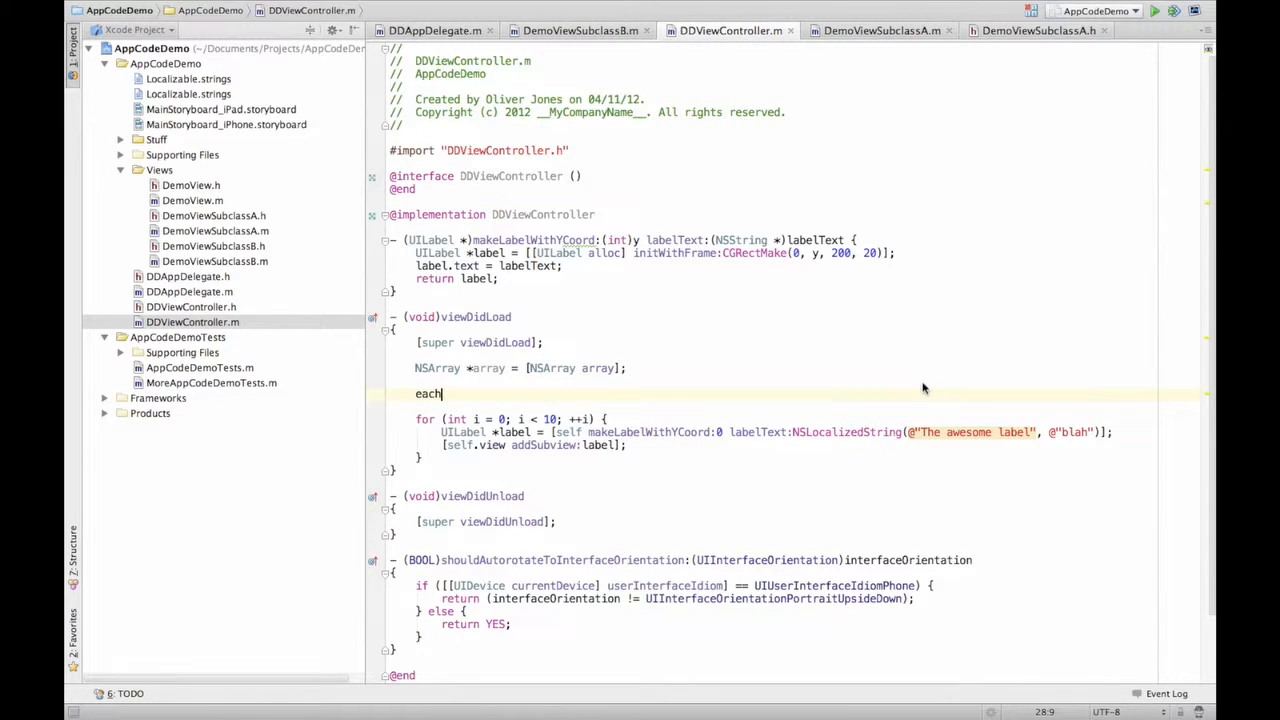